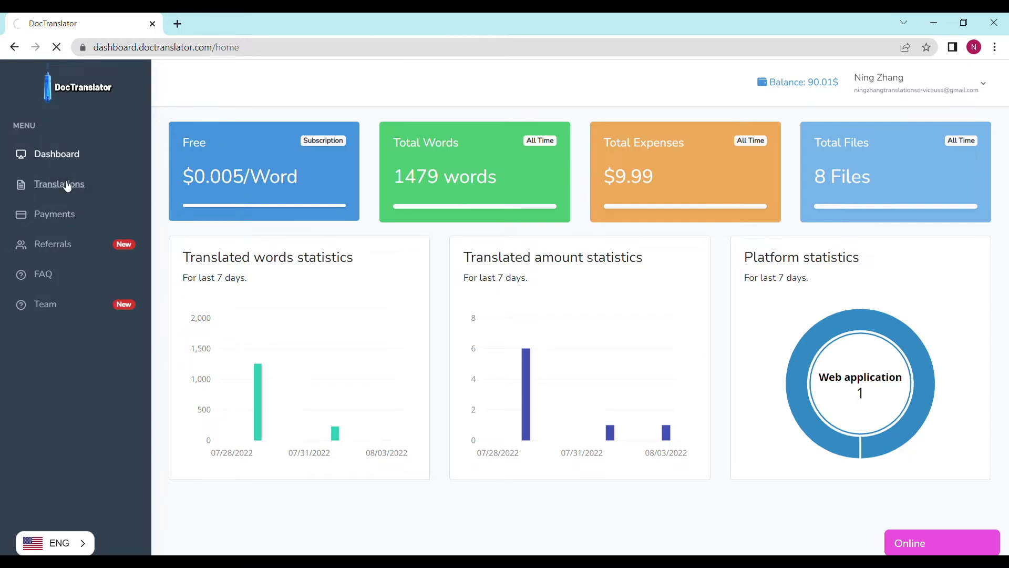
Go to the Translations page from the dashboard sidebar.
left_click(59, 182)
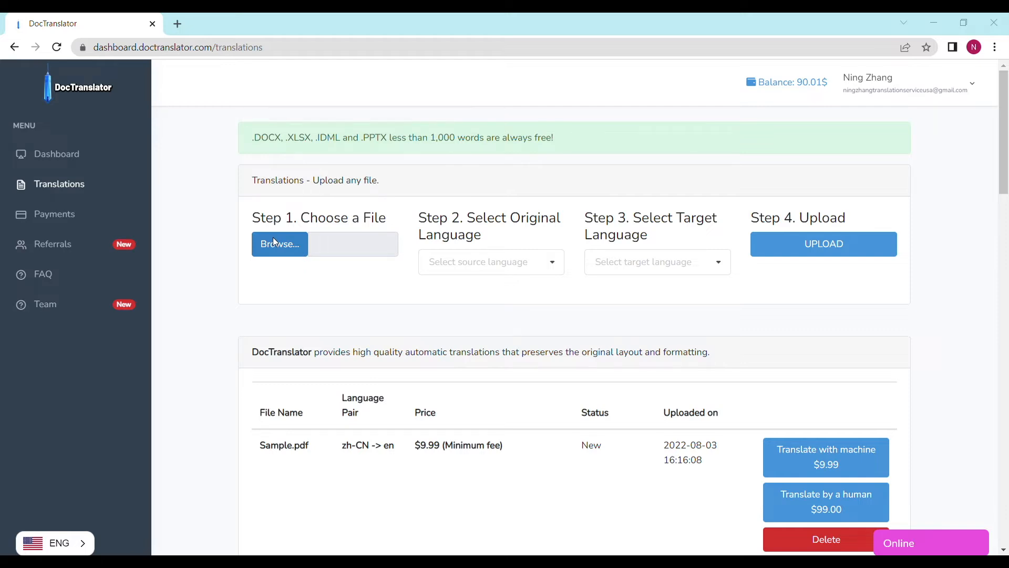
Choose Sample.pdf as the file to translate in Step 1.
left_click(279, 243)
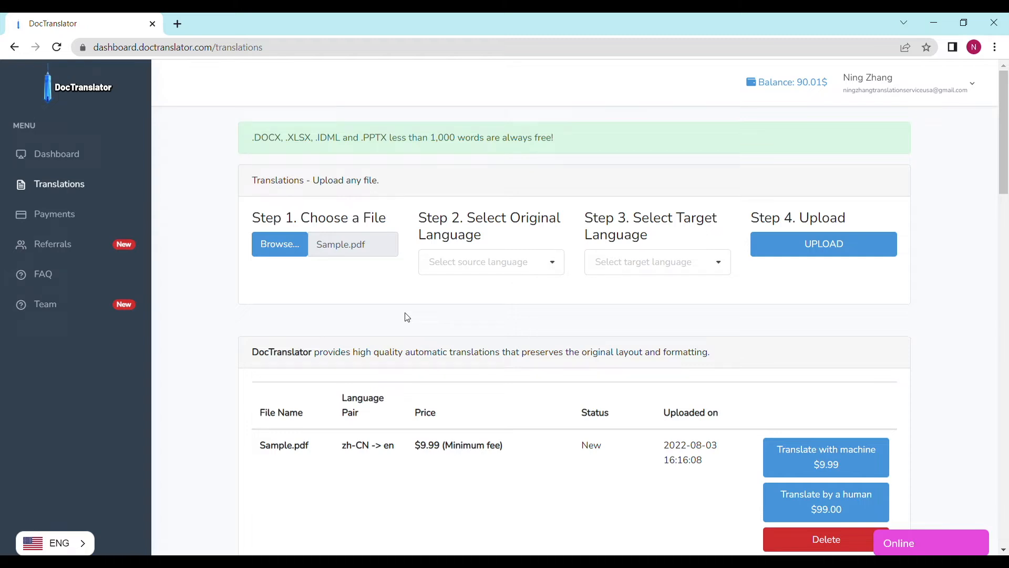
mouse_move(425, 317)
type("e")
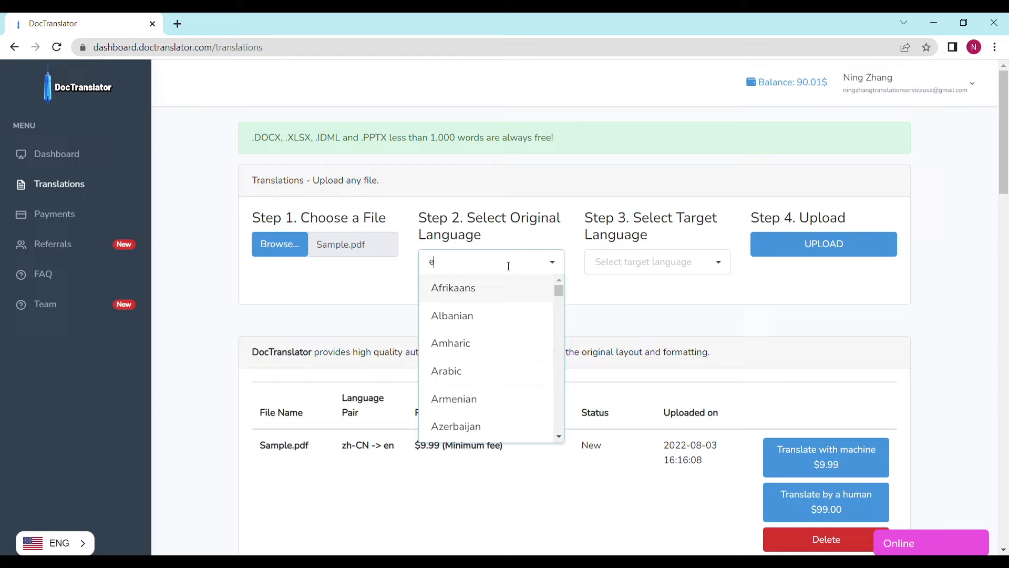
Set English as the original language and French as the target, starting the upload.
left_click(443, 262)
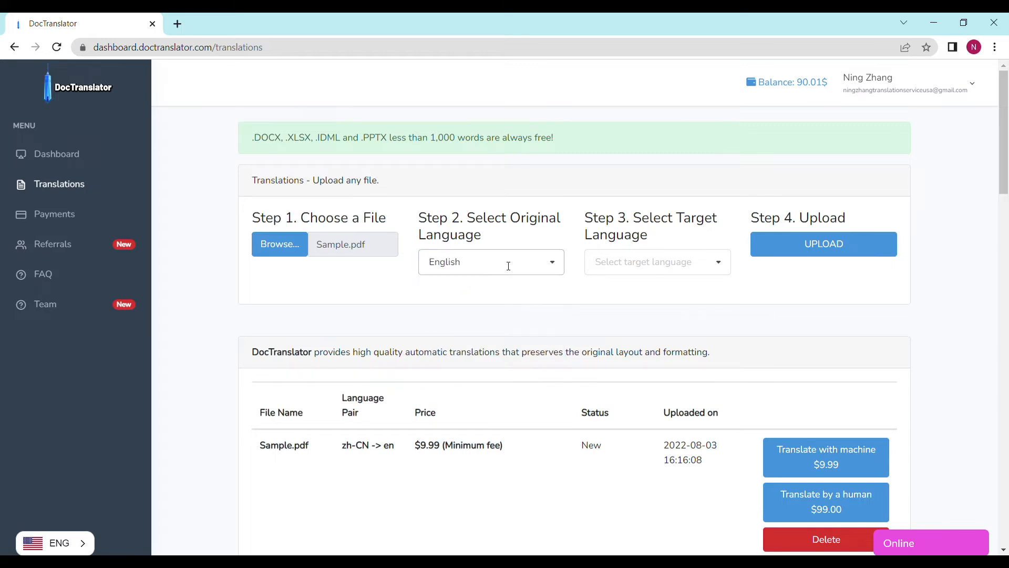
left_click(657, 262)
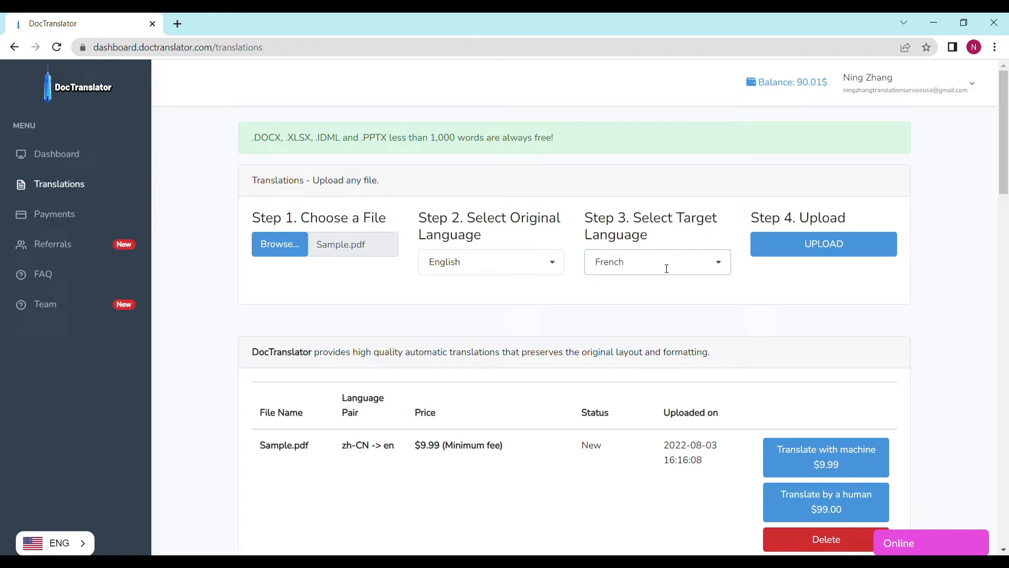
left_click(657, 262)
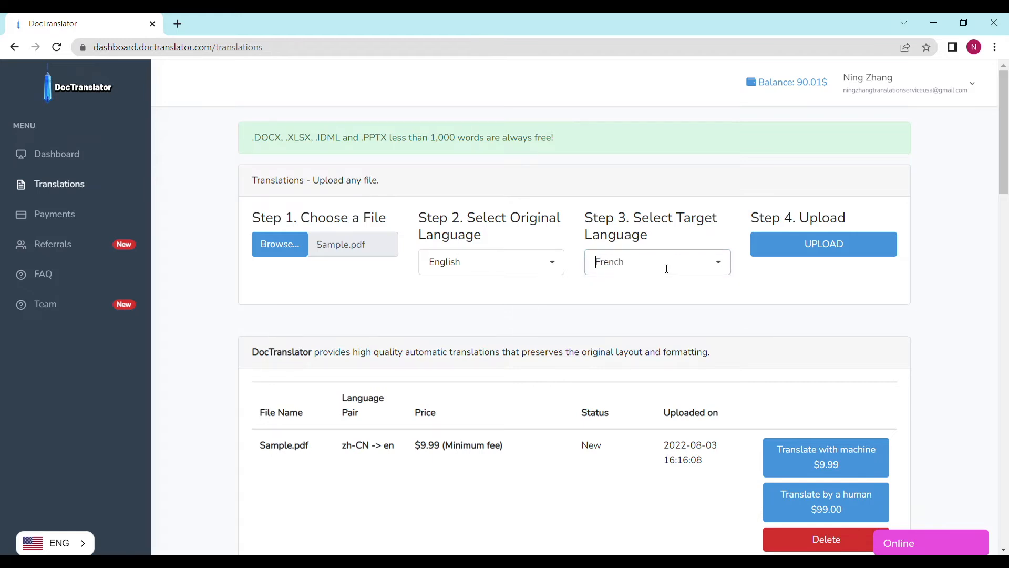
left_click(824, 243)
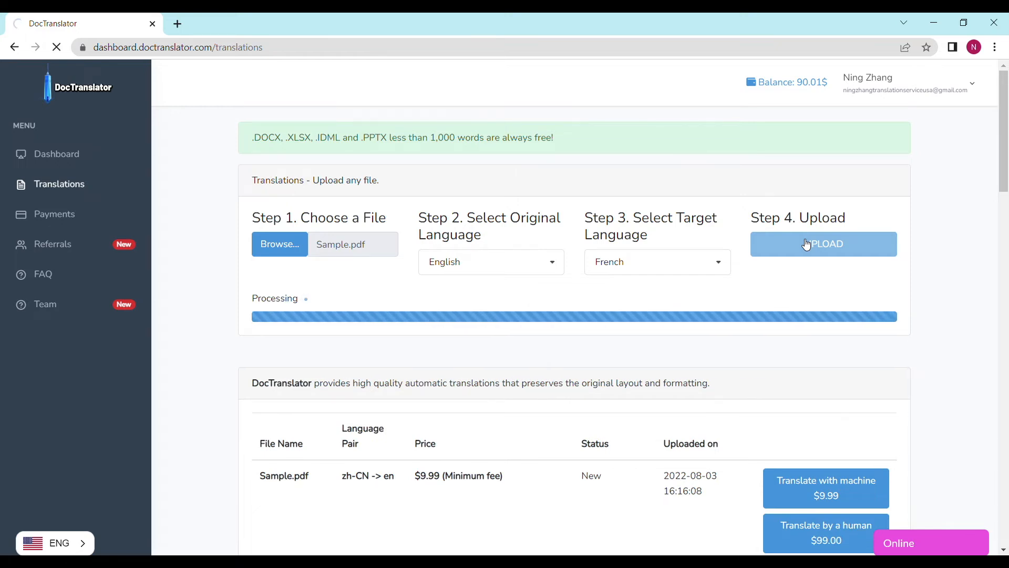
Upload Sample.pdf for English-to-French translation and wait for processing.
left_click(823, 244)
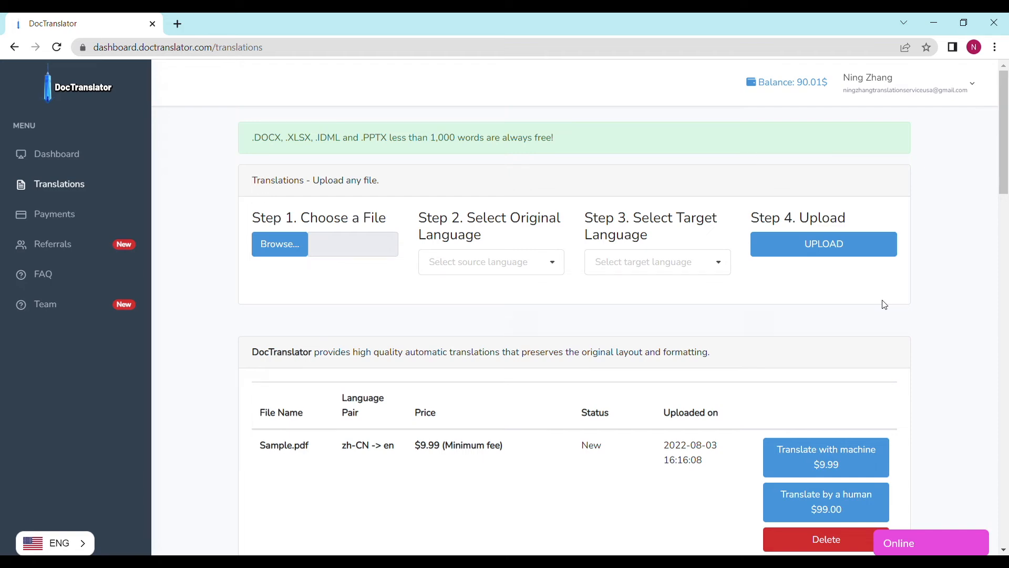
Open the completed 1.docx translation page and download the translated file.
left_click(827, 457)
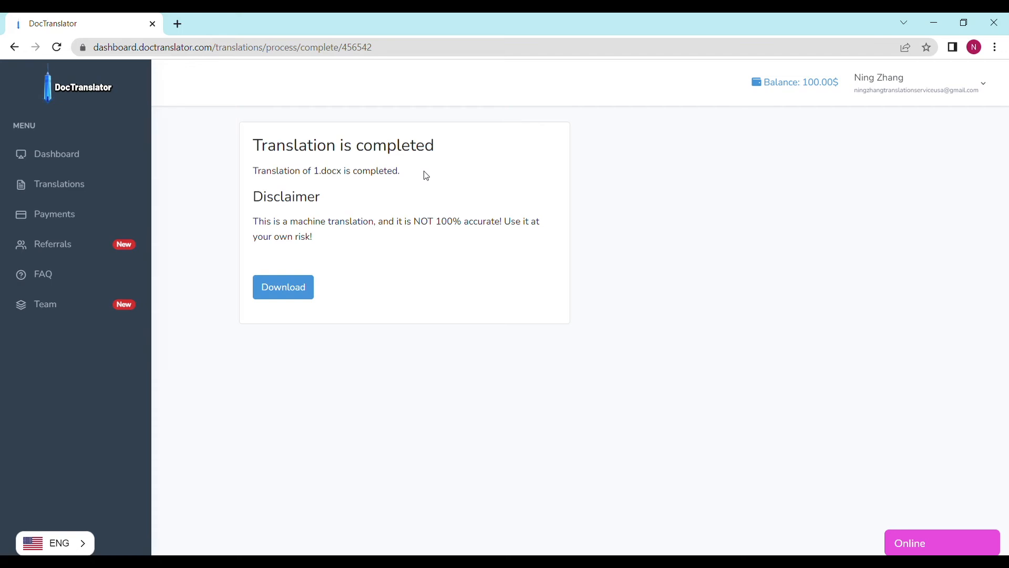
mouse_move(705, 17)
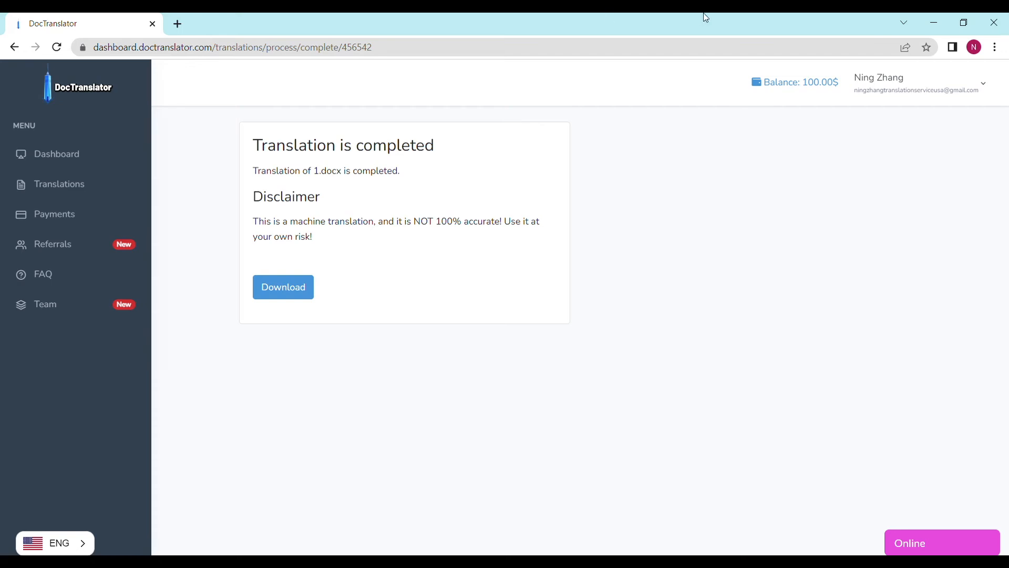
left_click(283, 286)
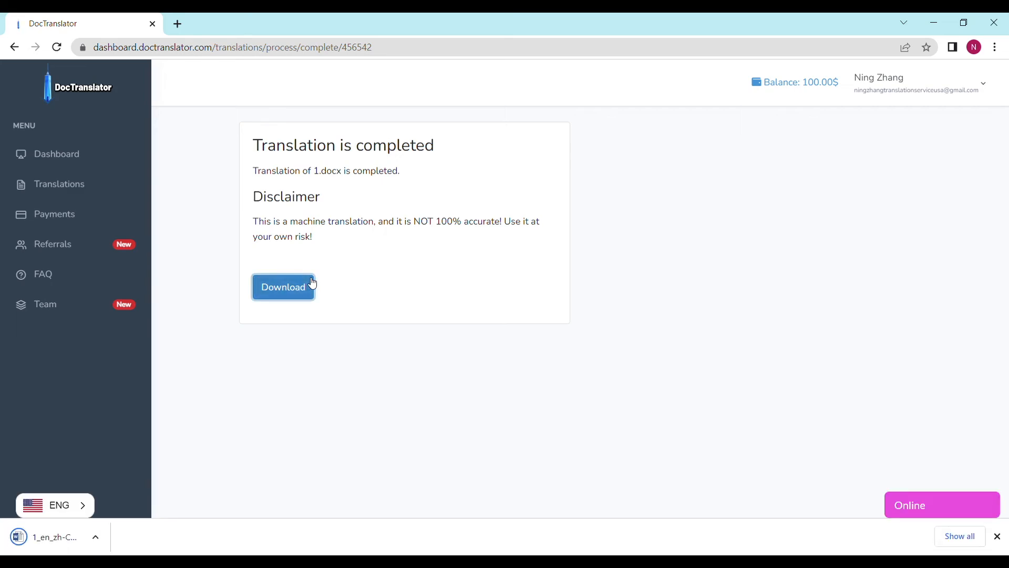